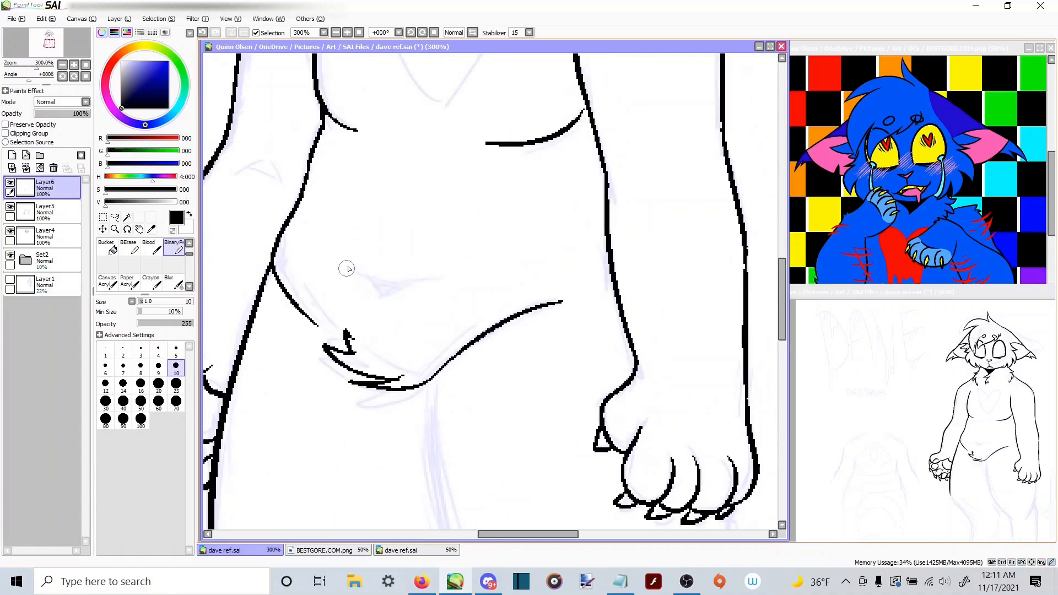
- Ink the lower legs and both feet with the binary pen, completing the cat's line art
{"action": "scroll", "scroll_direction": "down", "scroll_amount": 3}
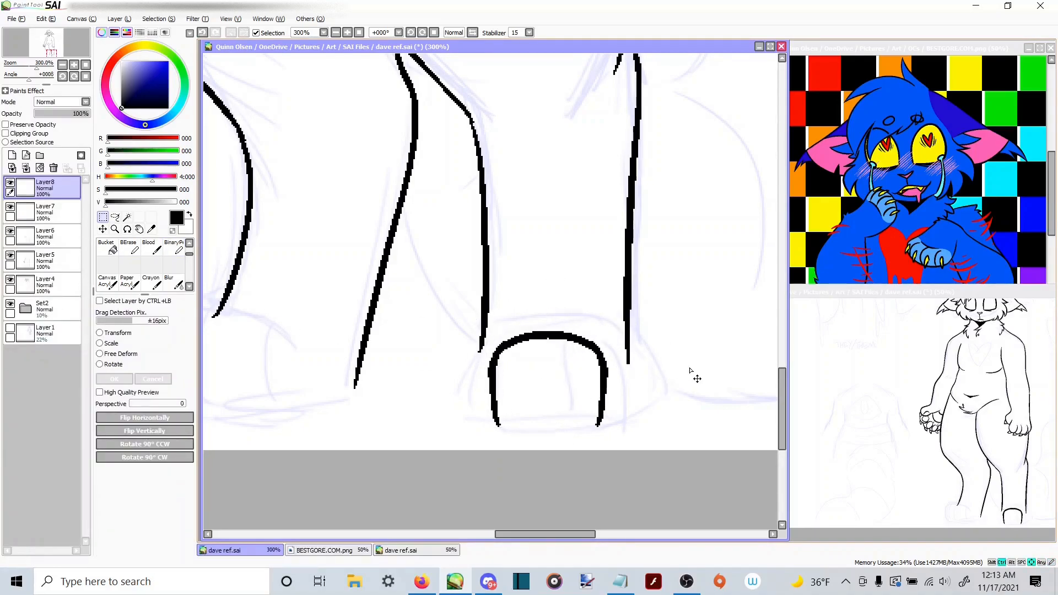
{"action": "left_click", "coordinate": [175, 248]}
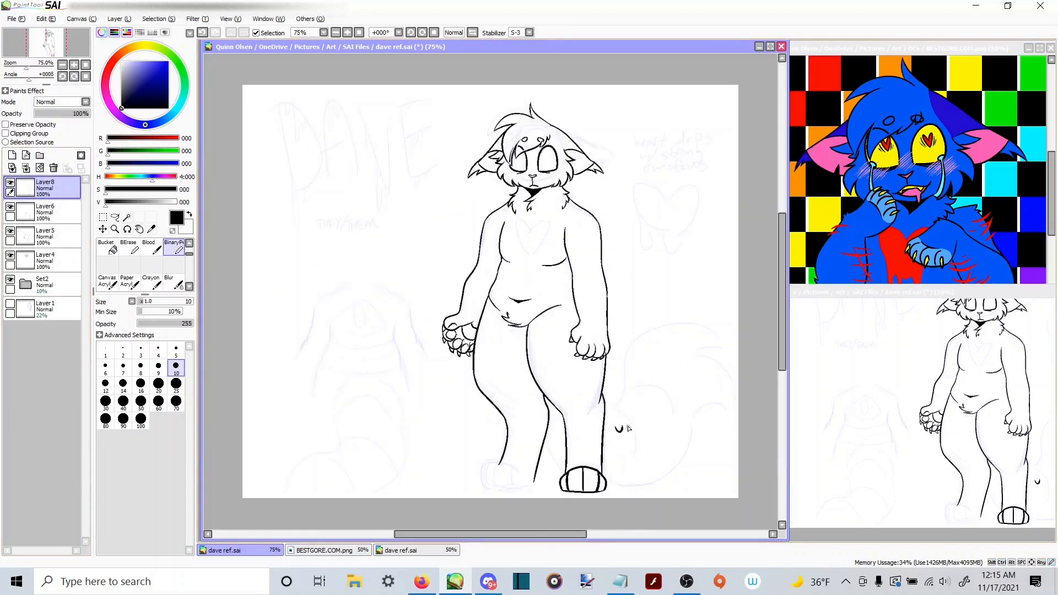
{"action": "left_click", "coordinate": [103, 217]}
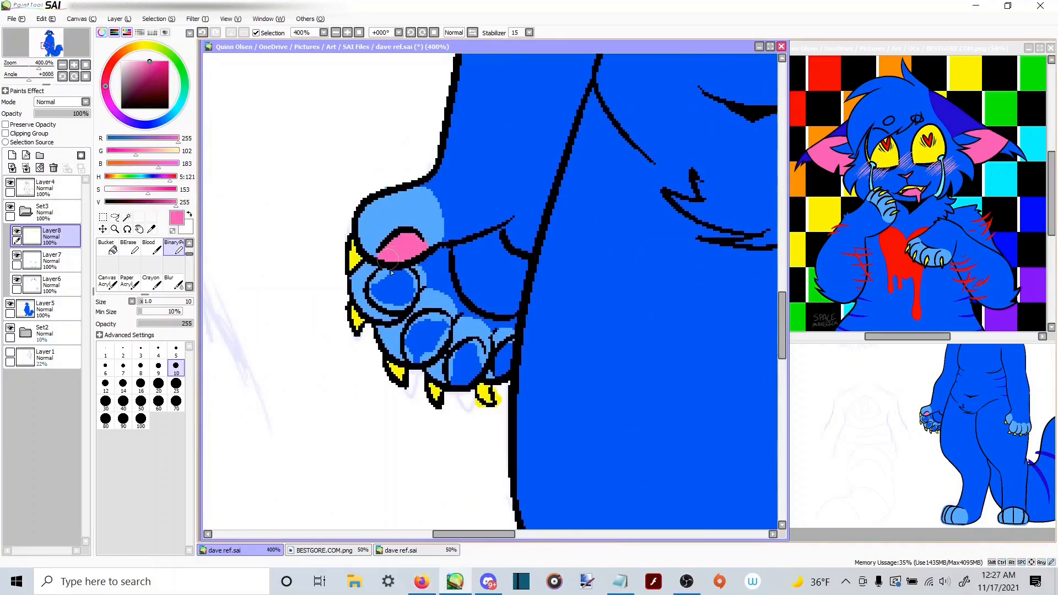
- Resize and center the red heart on the cat's chest and apply the transform
{"action": "left_click", "coordinate": [105, 242]}
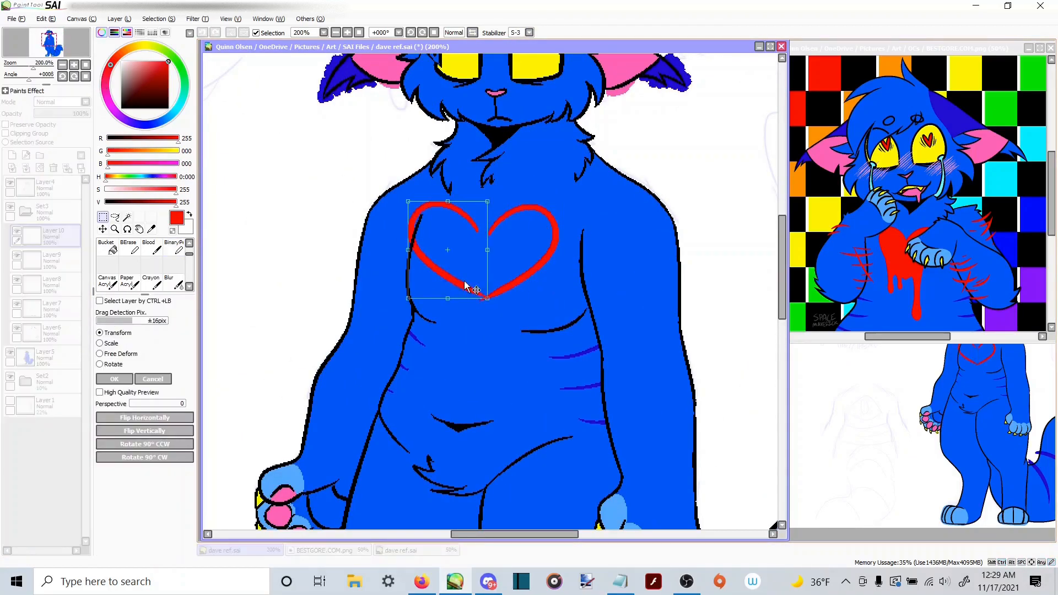
{"action": "left_click", "coordinate": [114, 378]}
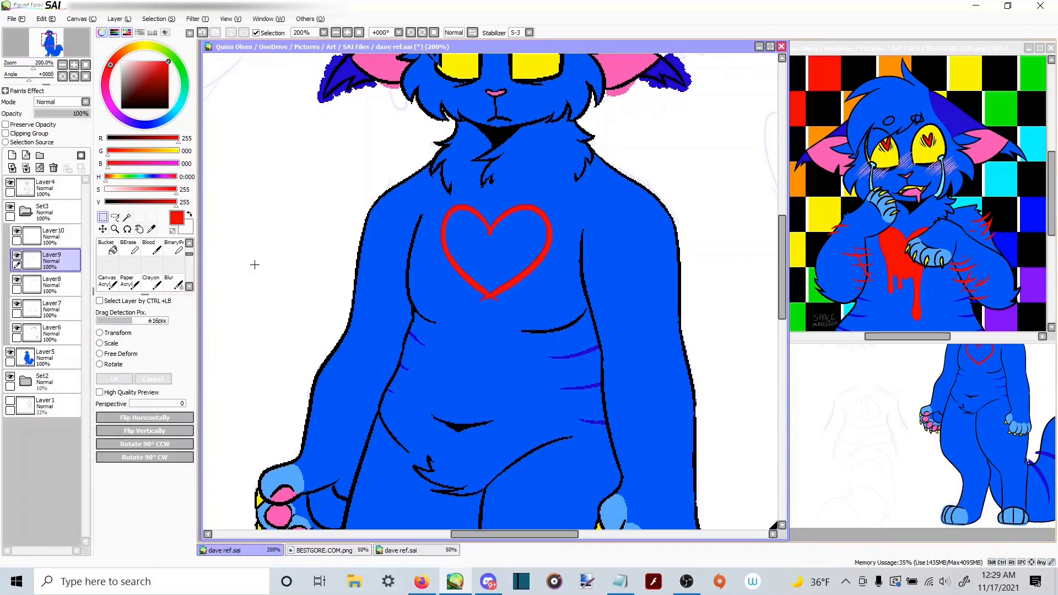